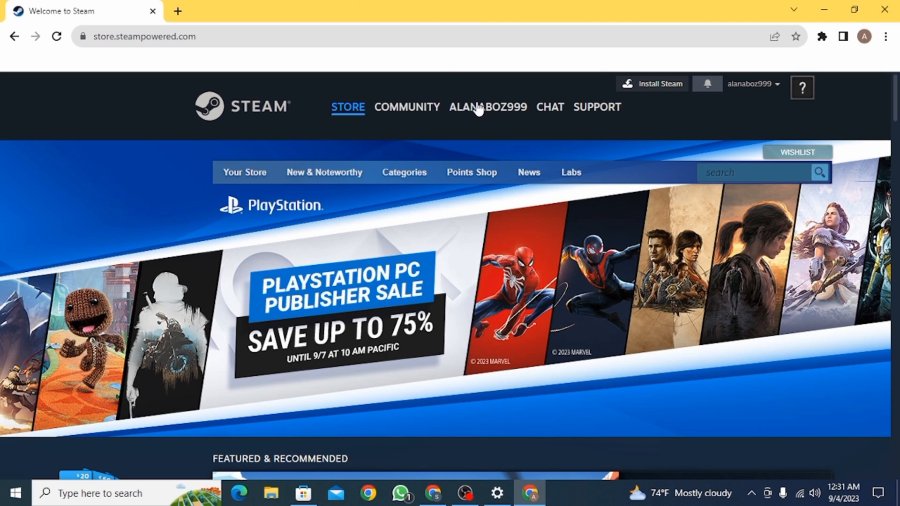
Open Account details from the signed-in account's name menu at the top right
left_click(751, 83)
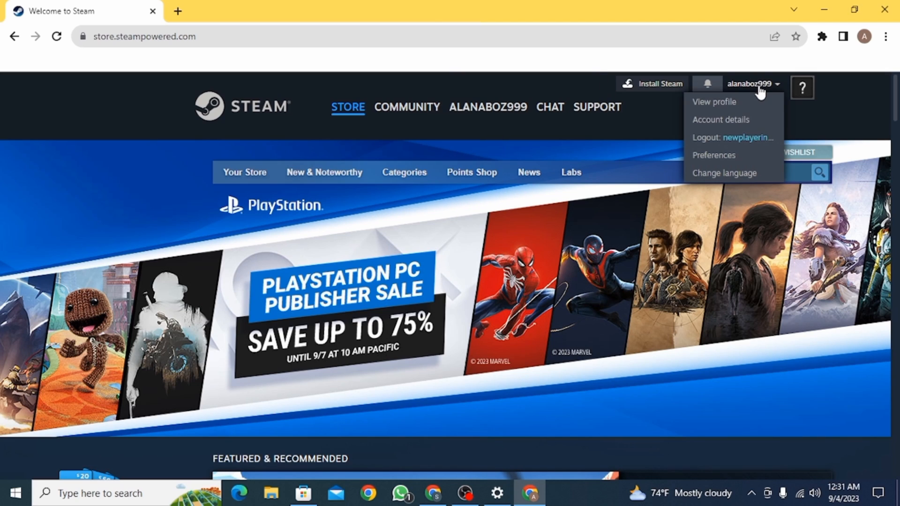
left_click(721, 120)
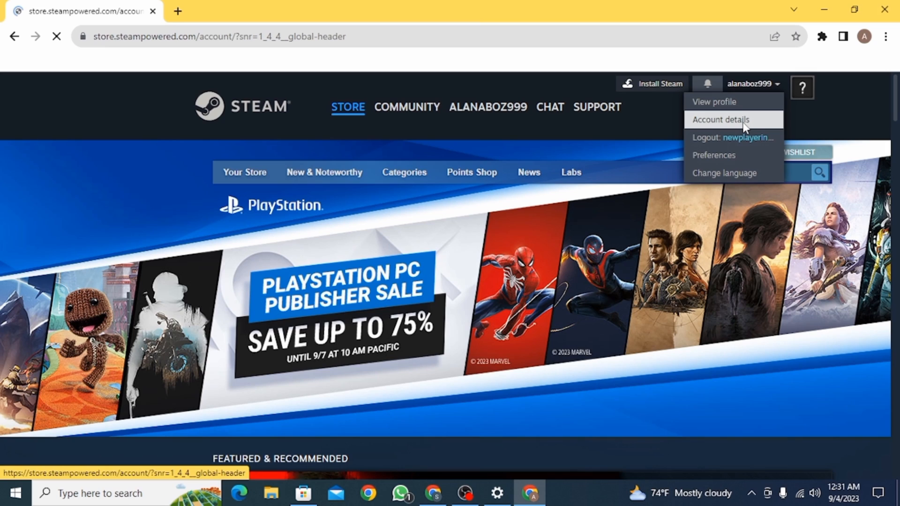
left_click(721, 120)
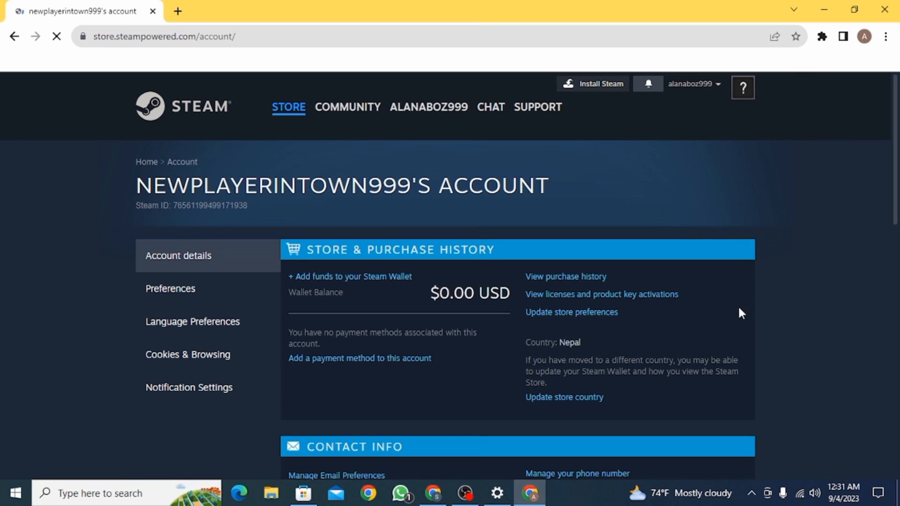
scroll("down", 3)
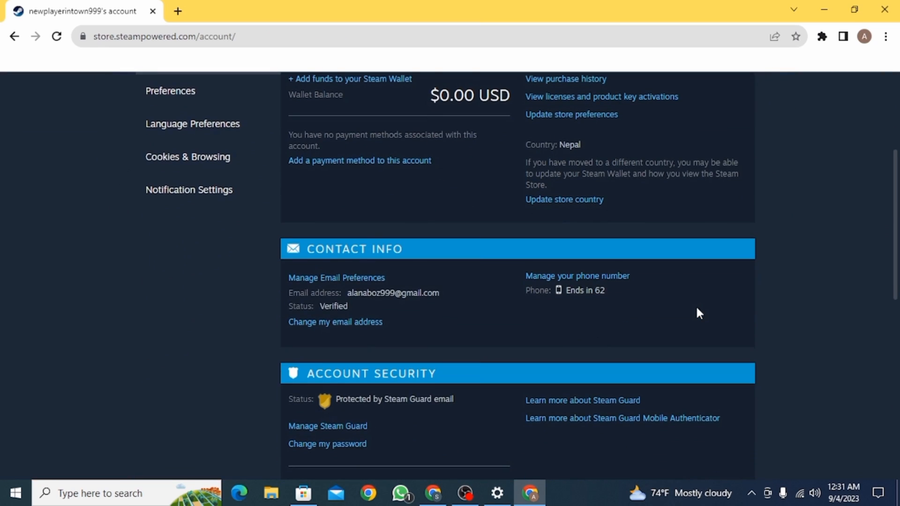
scroll("down", 3)
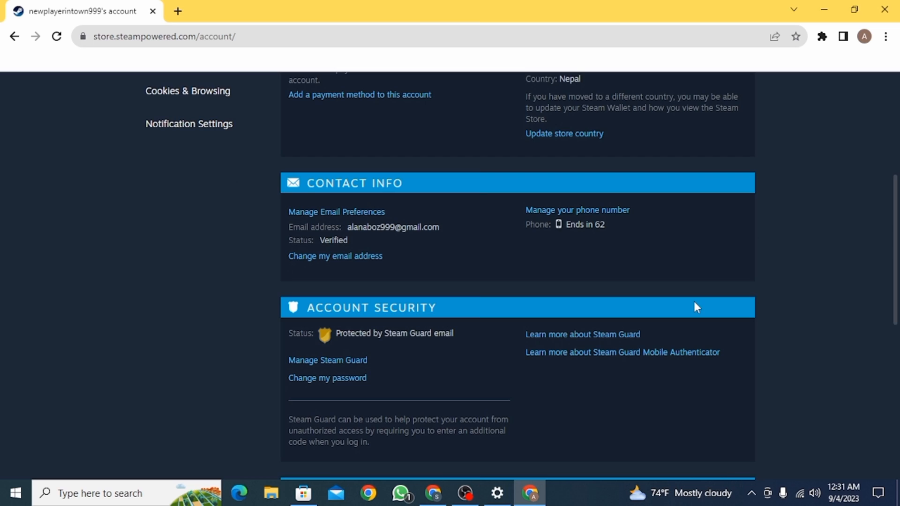
scroll("up", 3)
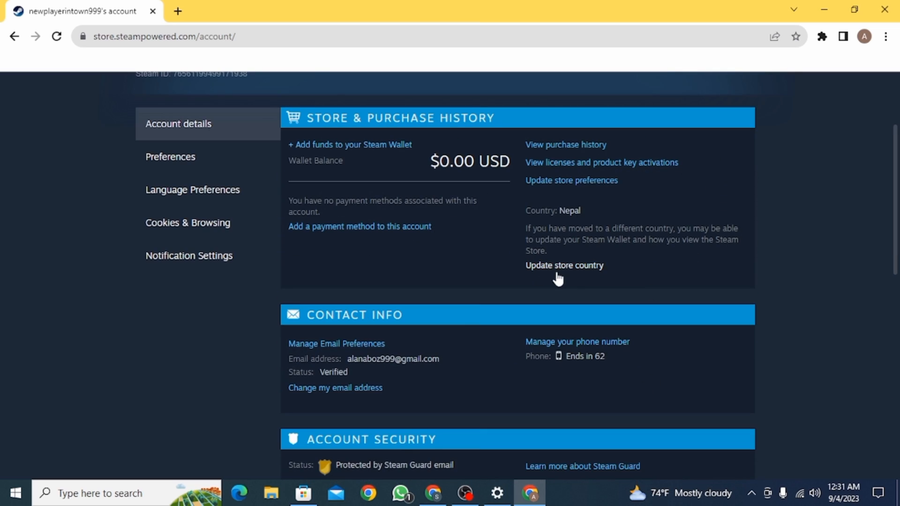
Follow 'Update store country' under Store & Purchase History to the Update Store & Wallet Country page
left_click(563, 266)
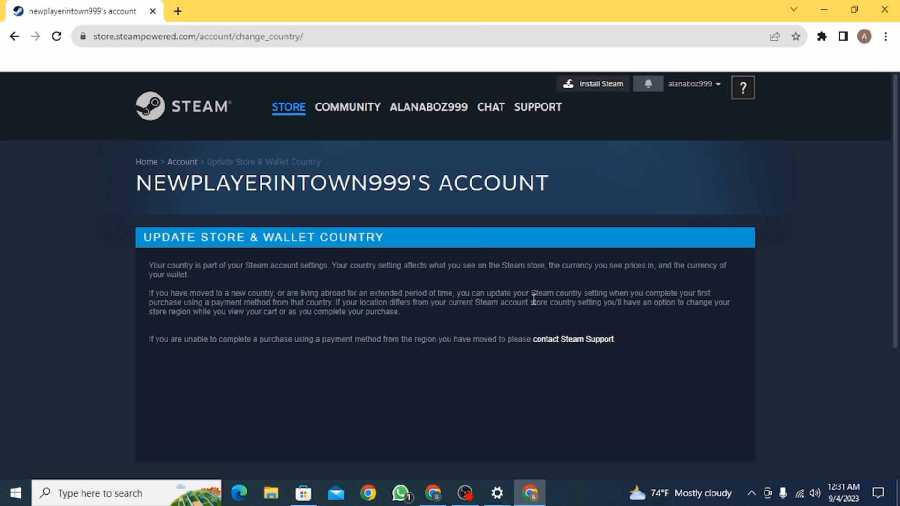
mouse_move(184, 266)
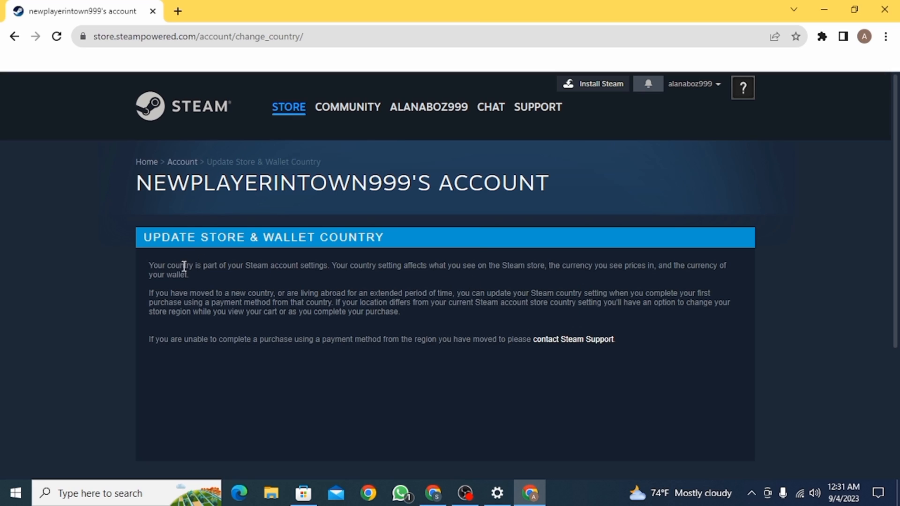
mouse_move(584, 347)
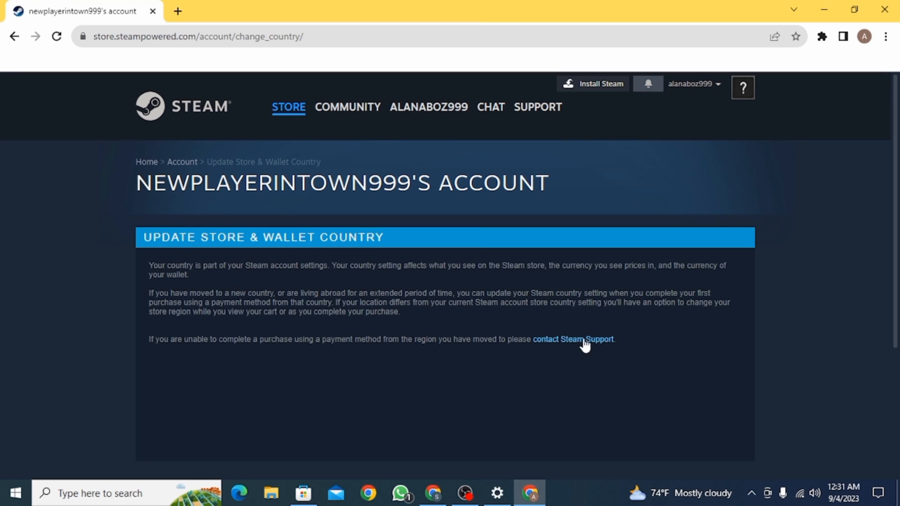
Reach Steam Support's Store Country Incorrect page and scroll to 'What do I do next?'
left_click(572, 339)
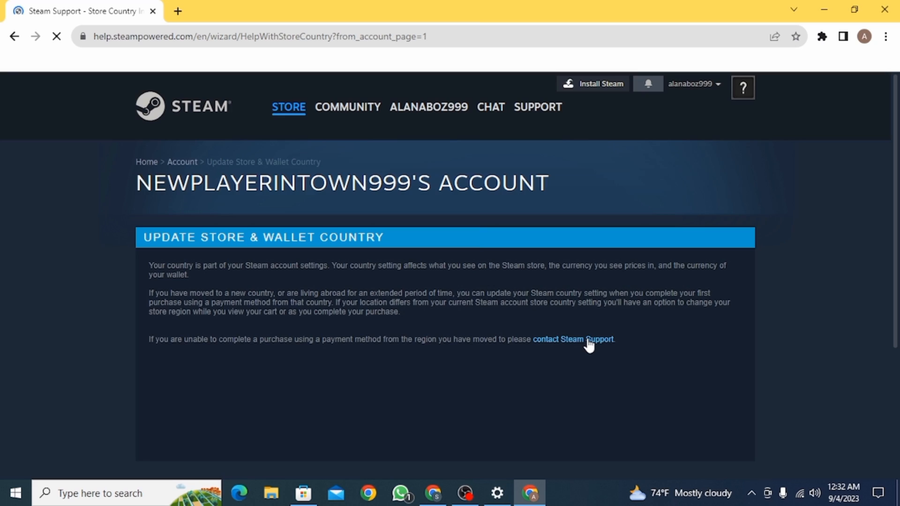
left_click(572, 339)
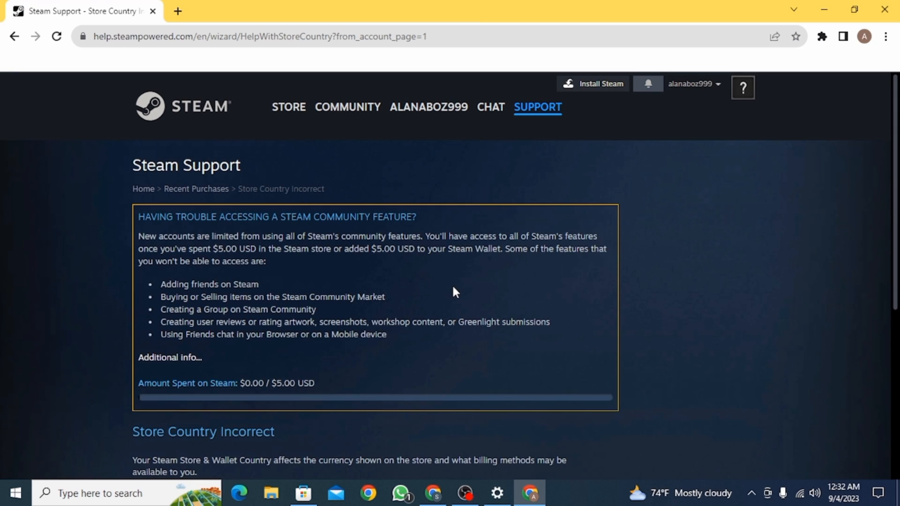
scroll("down", 3)
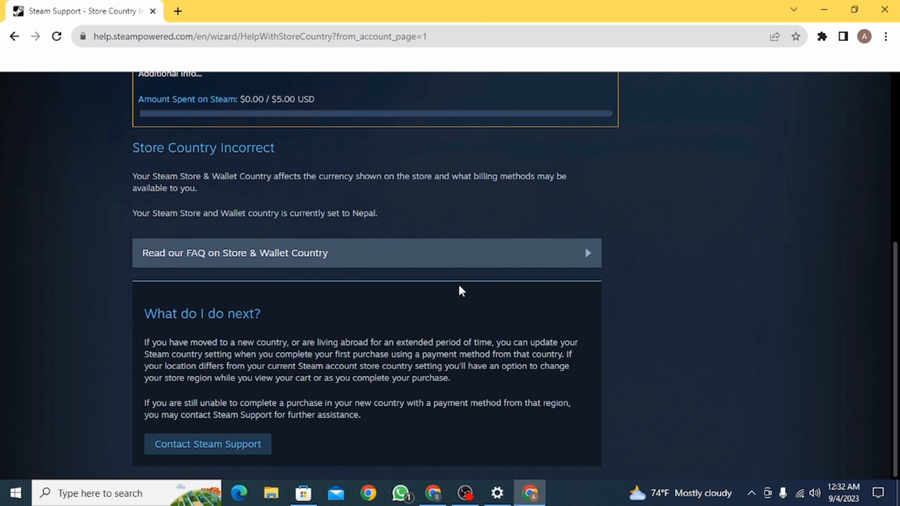
mouse_move(207, 444)
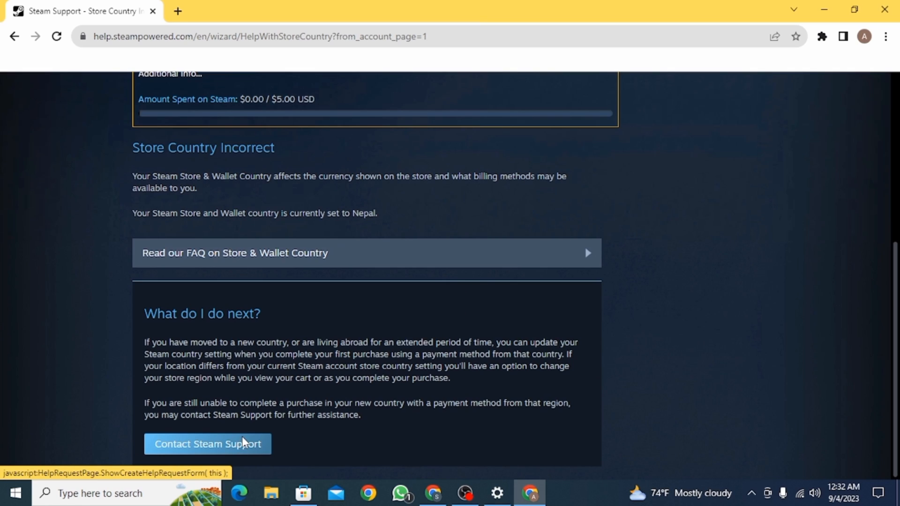
Open the Contact Steam Support form and pick Turkey as country of residence
left_click(207, 444)
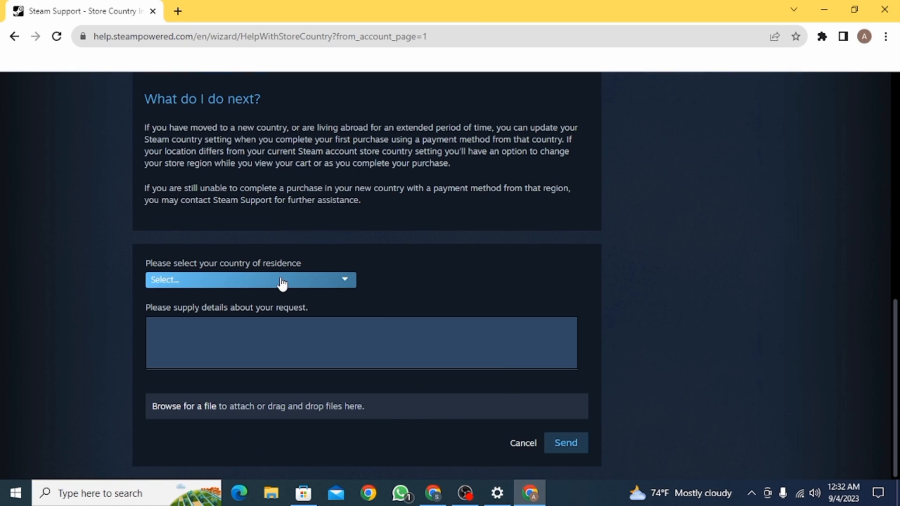
left_click(250, 279)
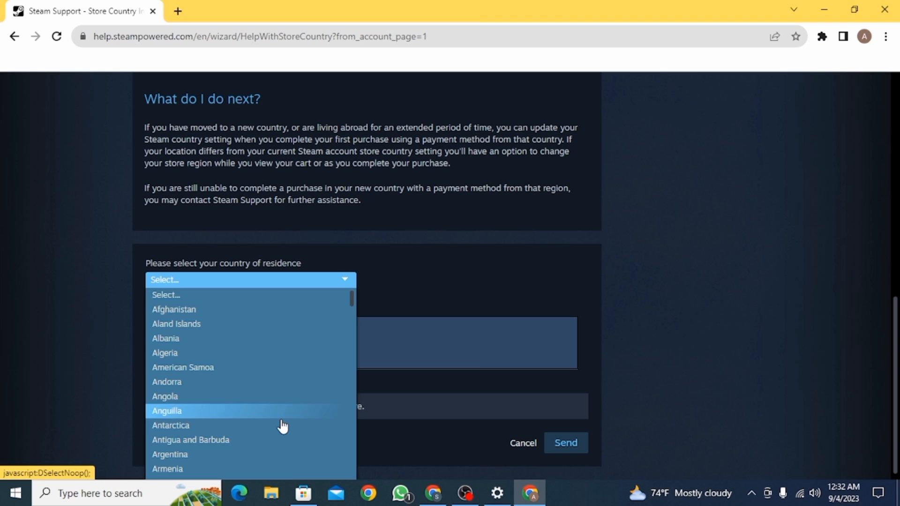
scroll("down", 3)
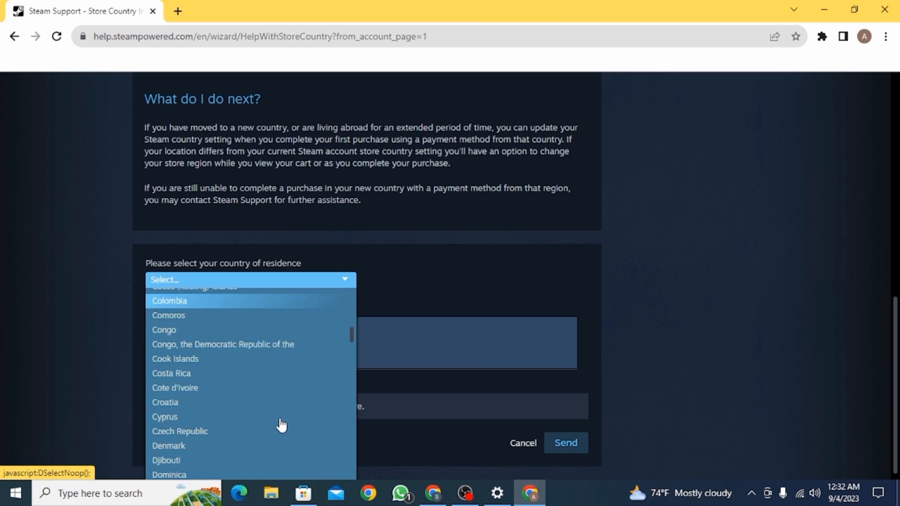
scroll("down", 3)
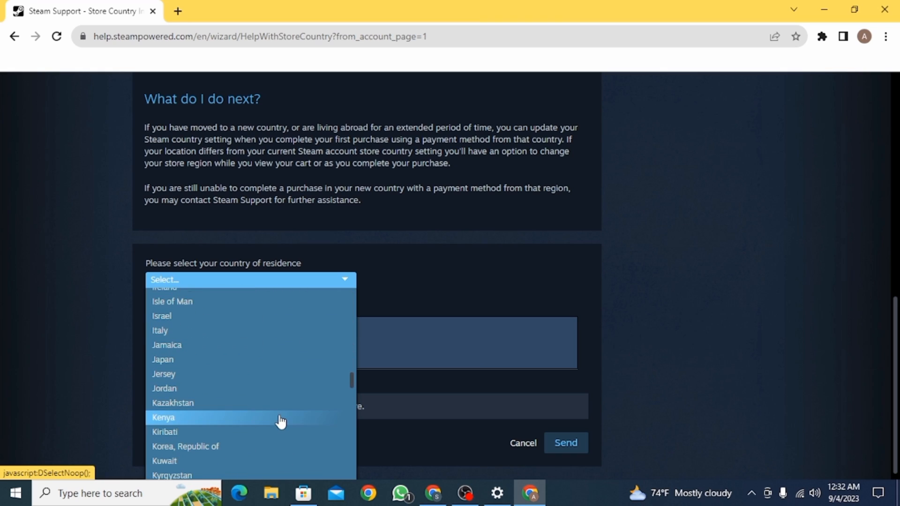
scroll("down", 3)
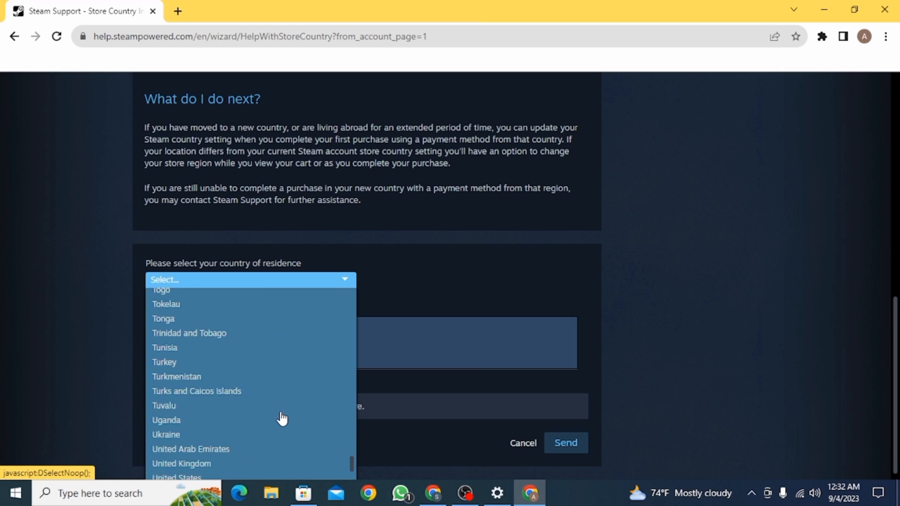
left_click(163, 362)
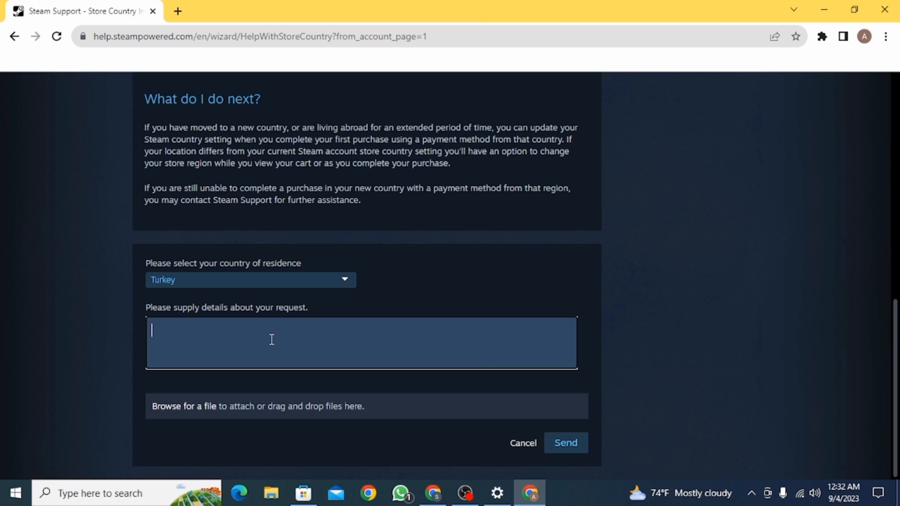
Send the request explaining the wrong country was entered and the real country is Turkey
type("I had is")
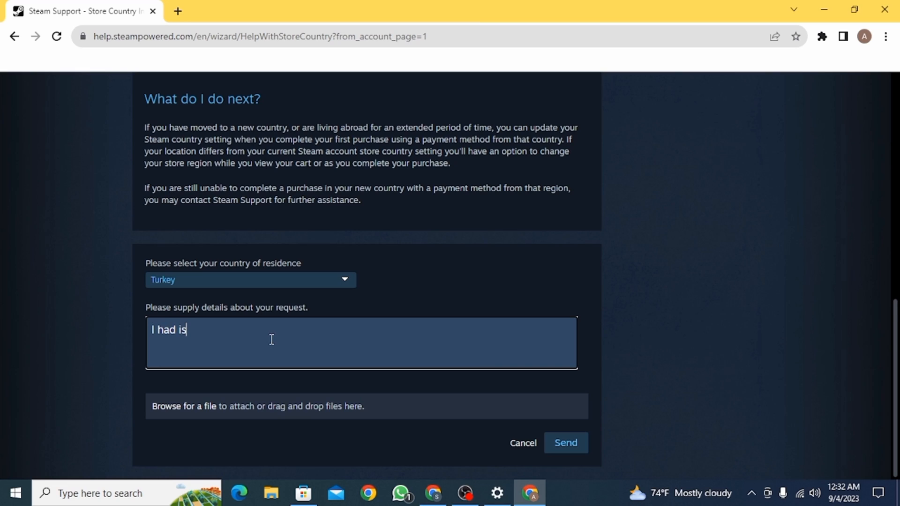
type("mist")
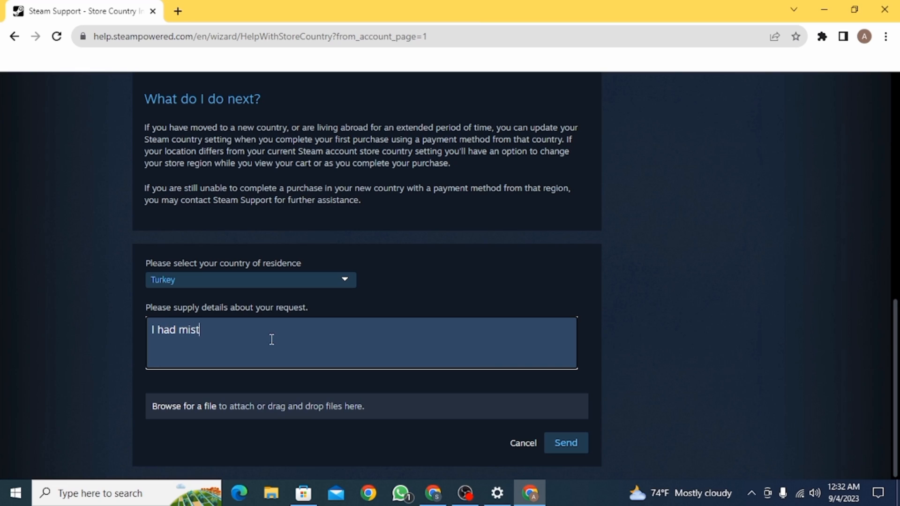
type("akenly")
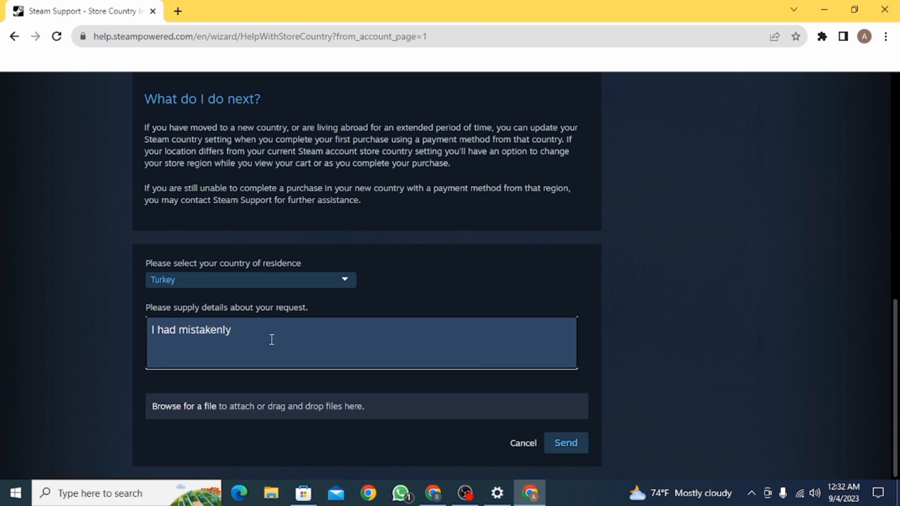
type("entered the wrong country. My real country is Turkey. please change my location.")
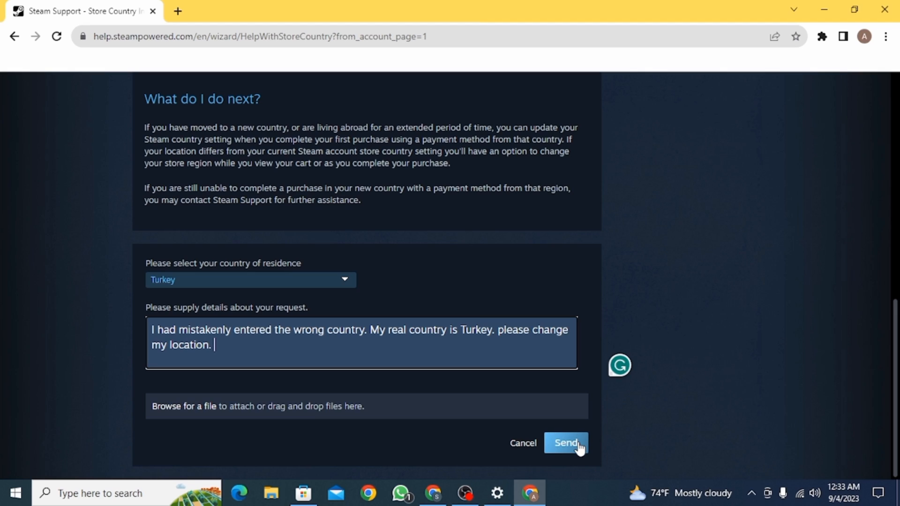
left_click(565, 442)
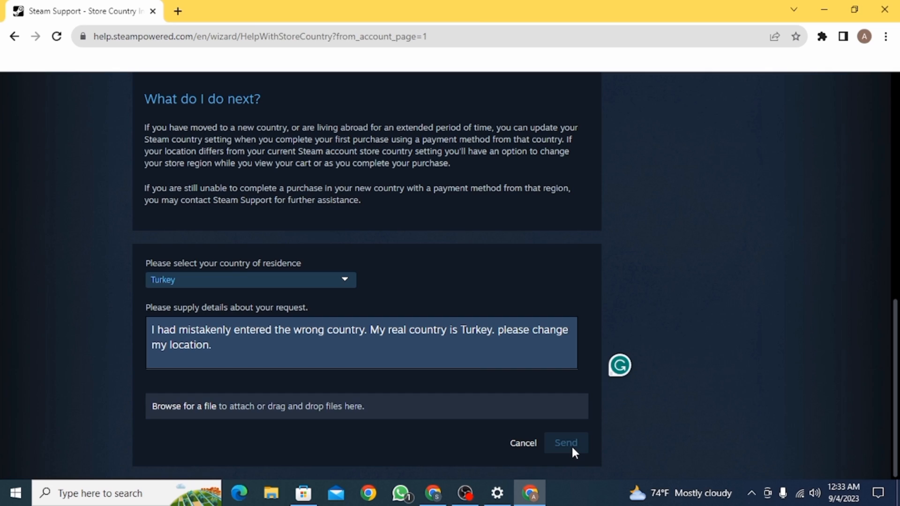
left_click(565, 442)
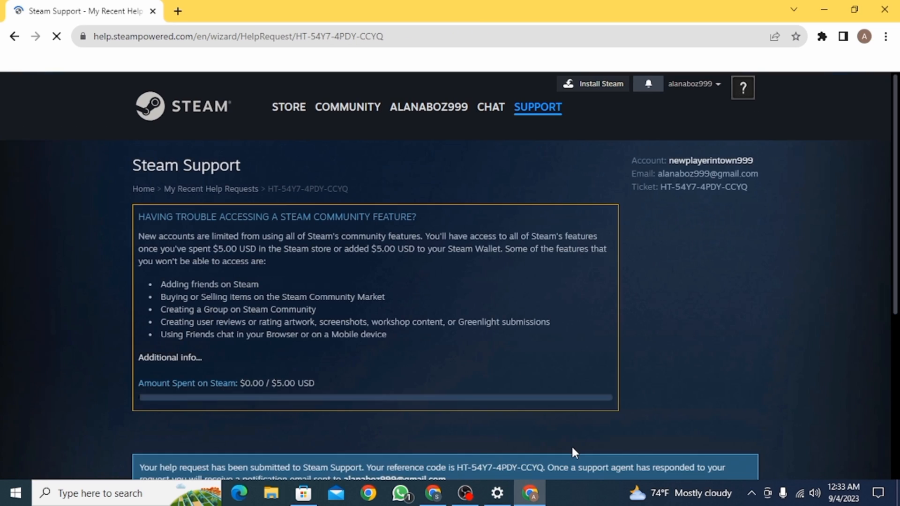